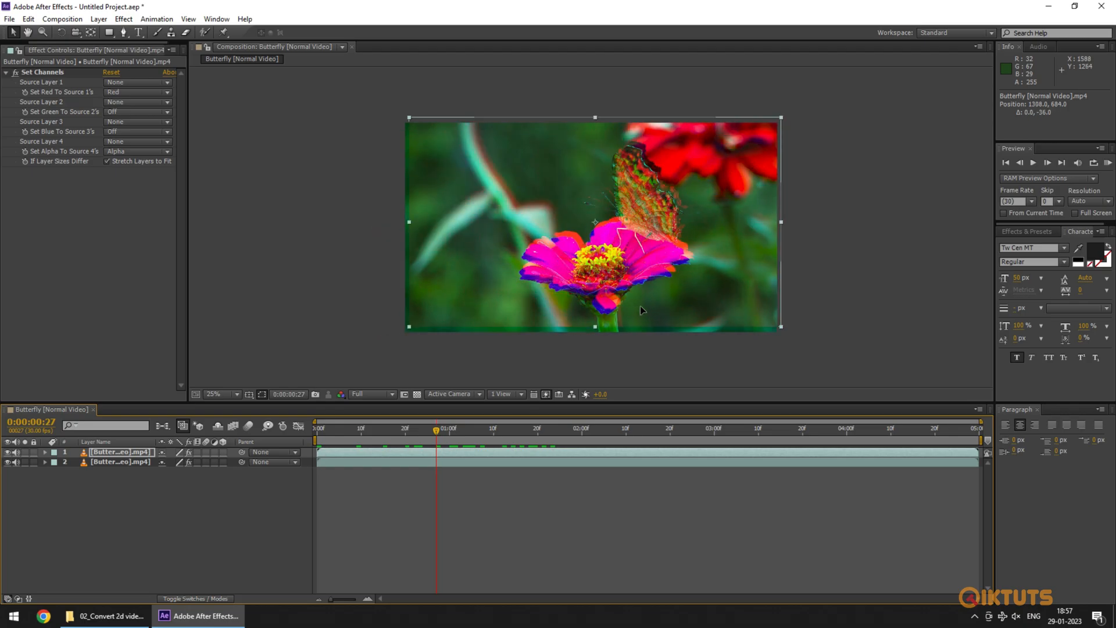
Create a composition from the butterfly footage and open the layer on its own.
left_click(97, 616)
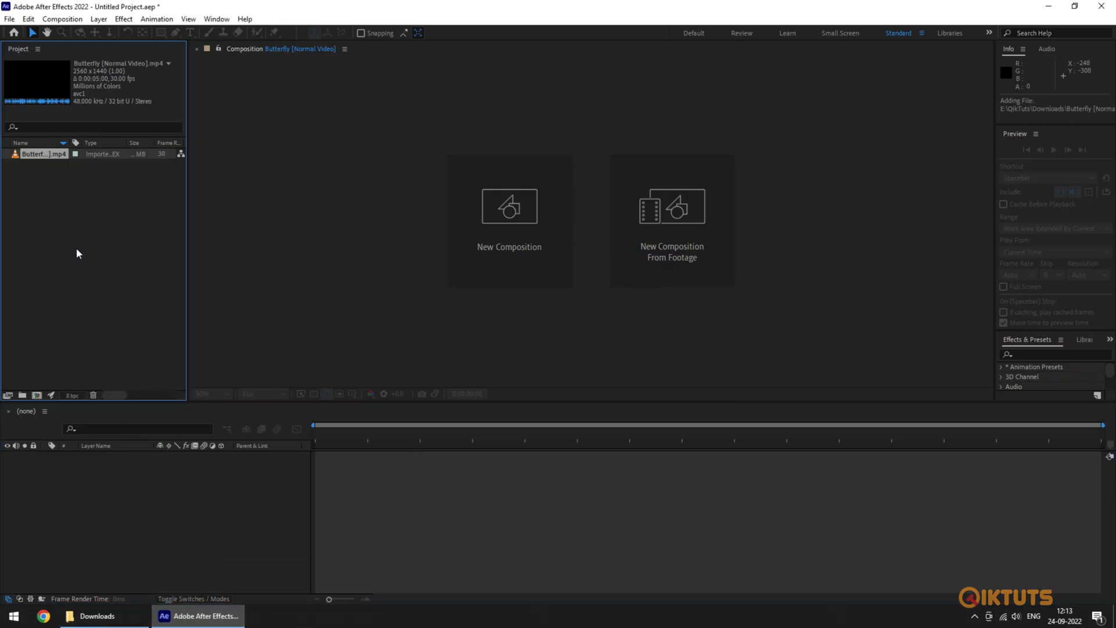
left_click_drag(39, 153, 64, 475)
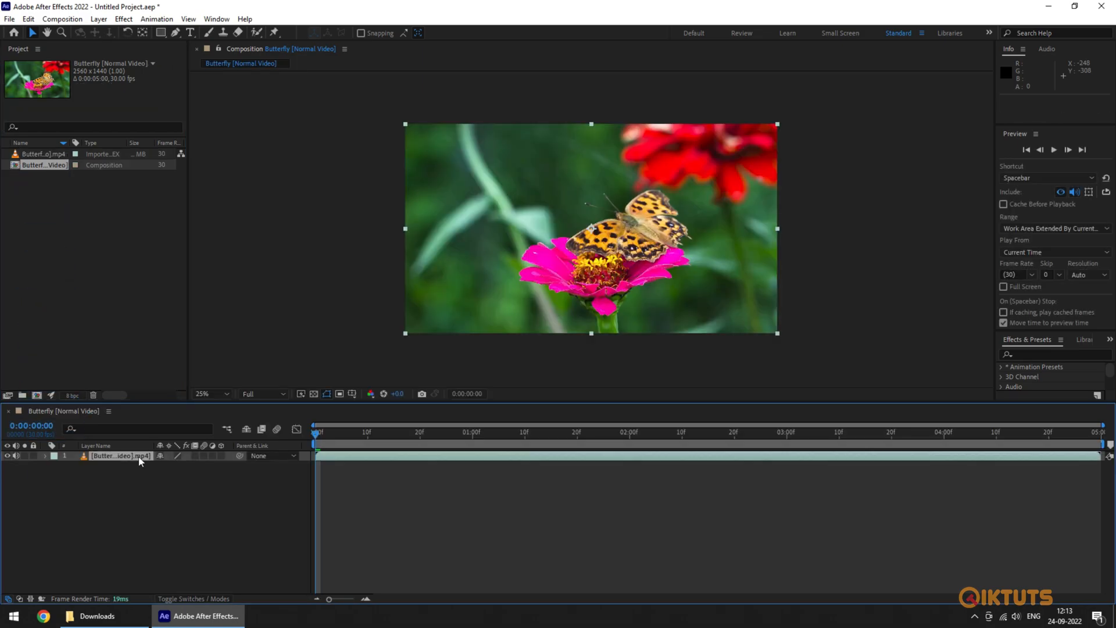
double_click(120, 455)
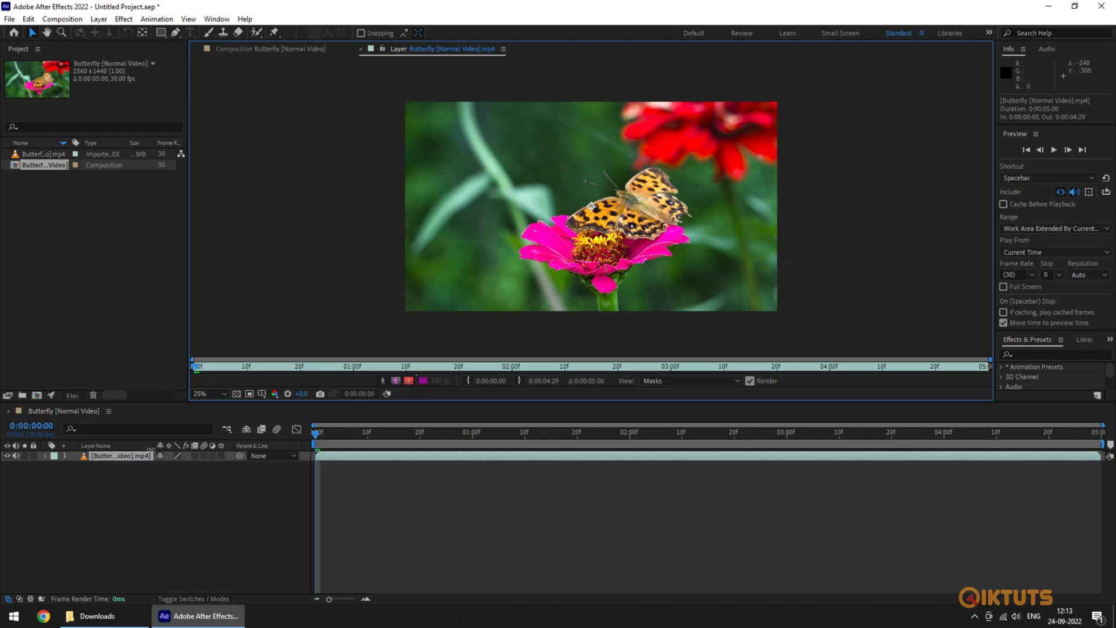
mouse_move(295, 86)
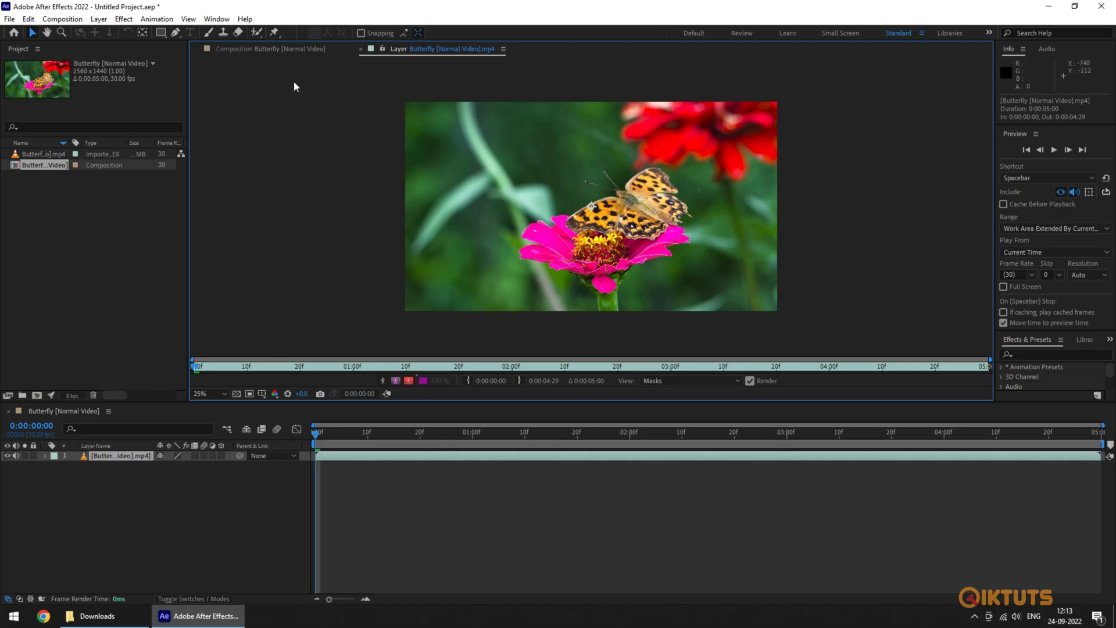
Roto Brush the butterfly, flower and stem, then play the clip to propagate the cutout.
left_click(280, 33)
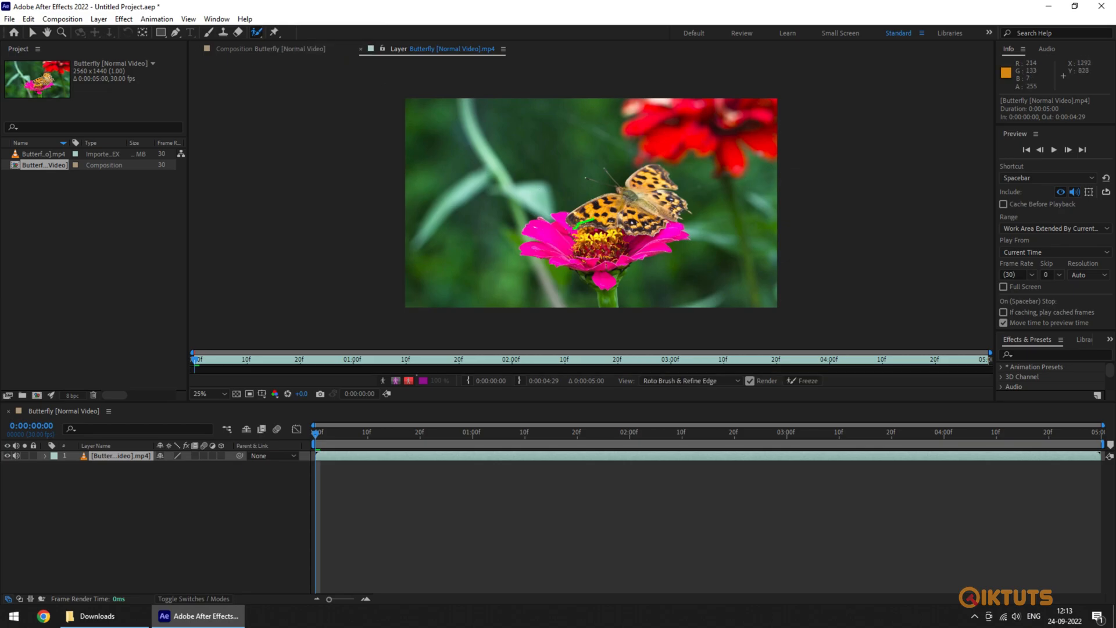
left_click_drag(570, 227, 608, 296)
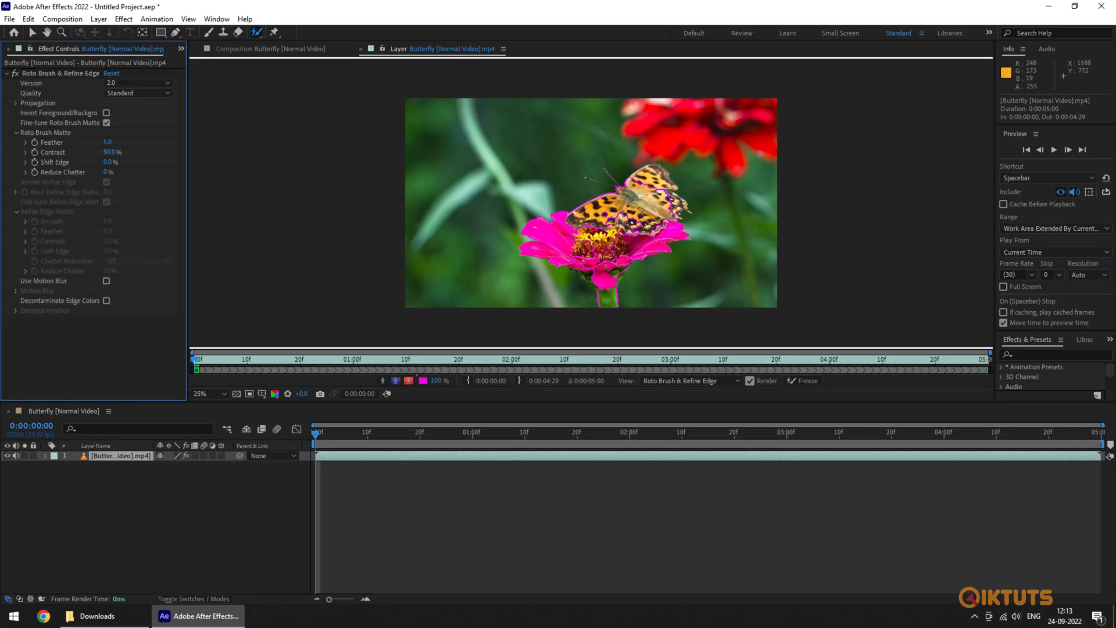
left_click_drag(626, 177, 675, 206)
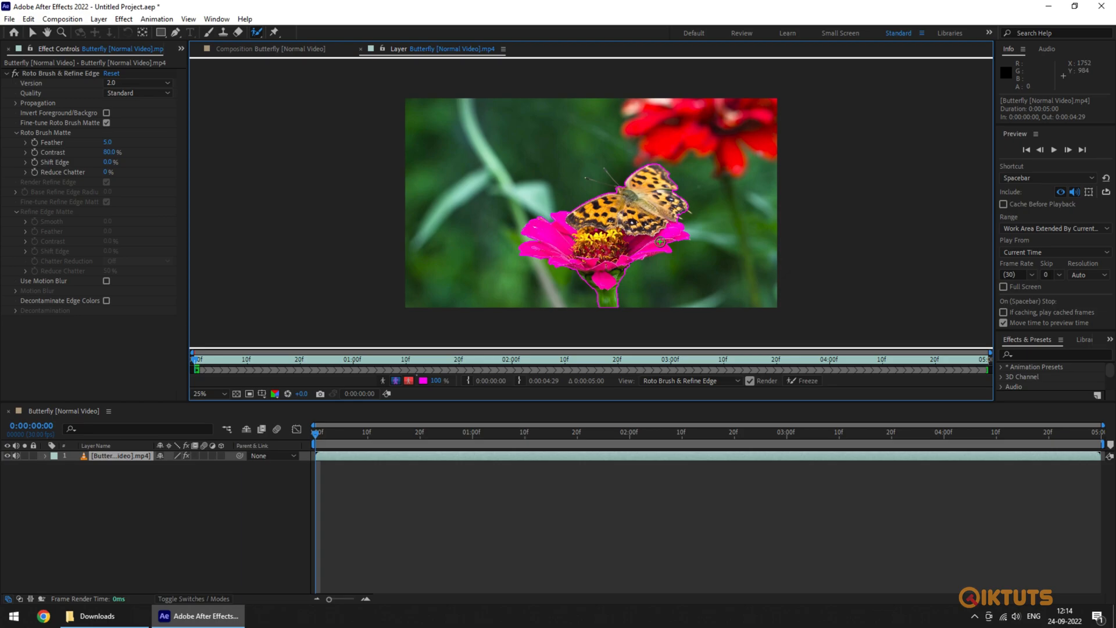
mouse_move(660, 245)
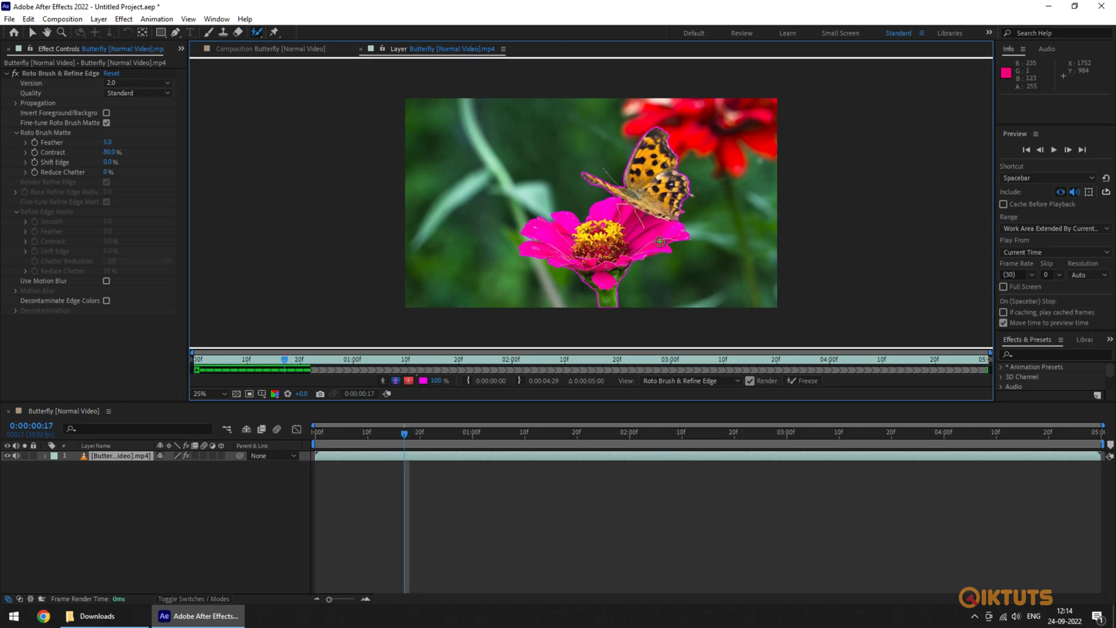
key("space")
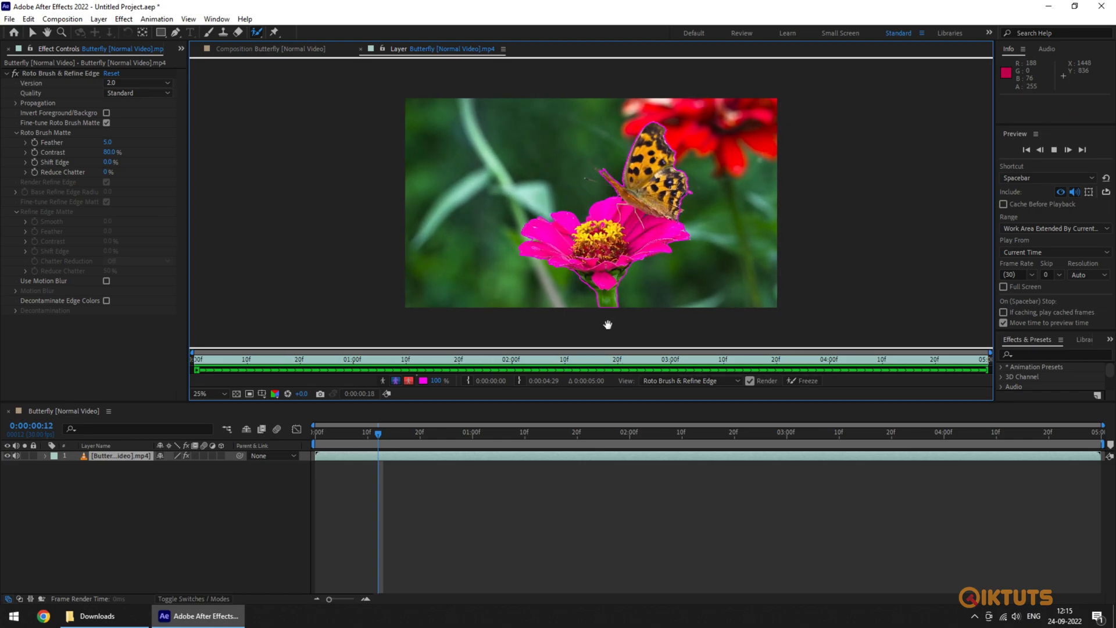
left_click(803, 381)
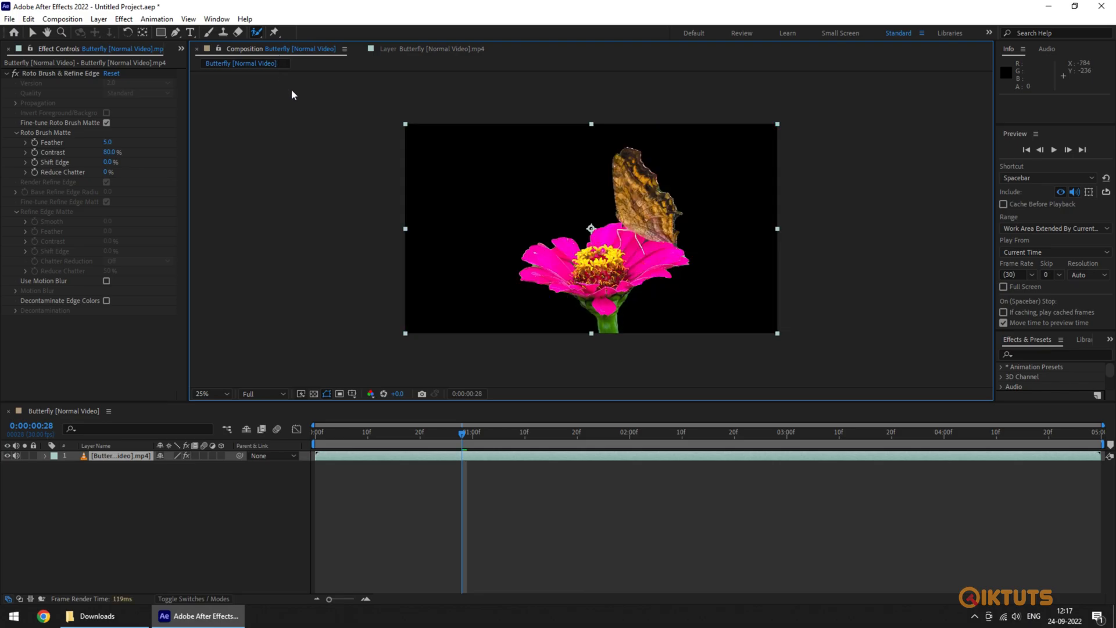
Add Exposure to whiten the butterfly cutout and Gaussian Blur (blurriness 80) to soften it.
left_click(435, 433)
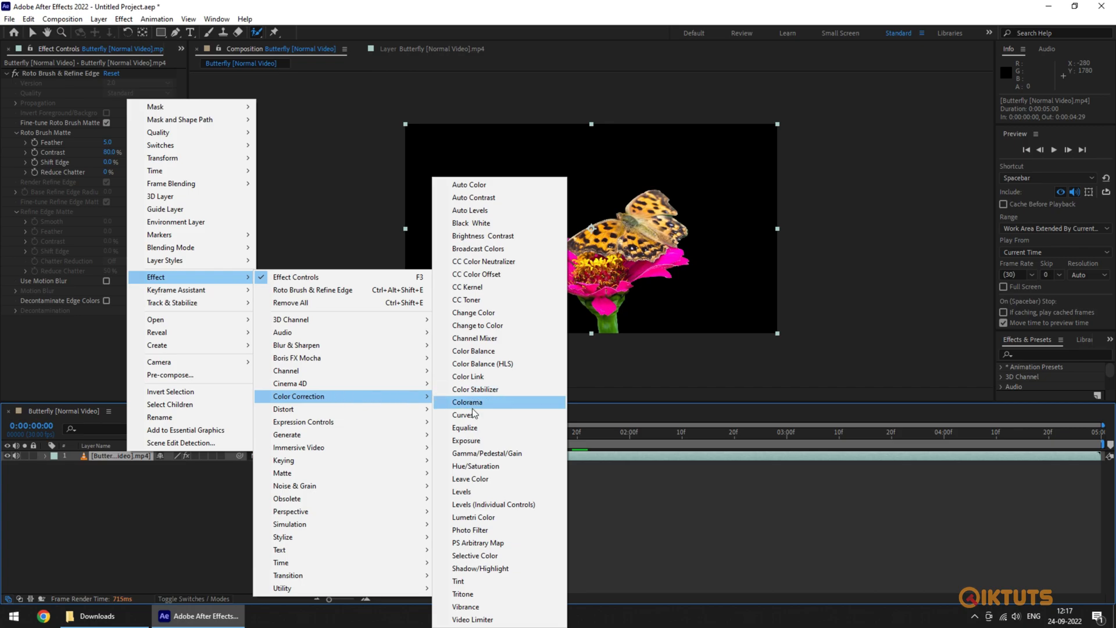
left_click(465, 441)
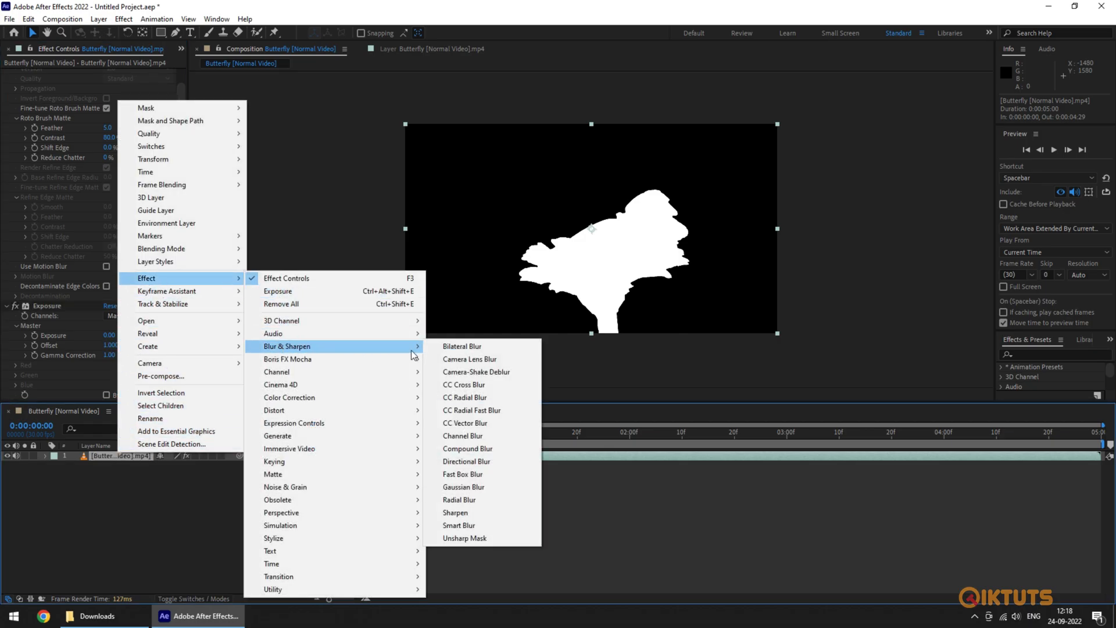
left_click(463, 487)
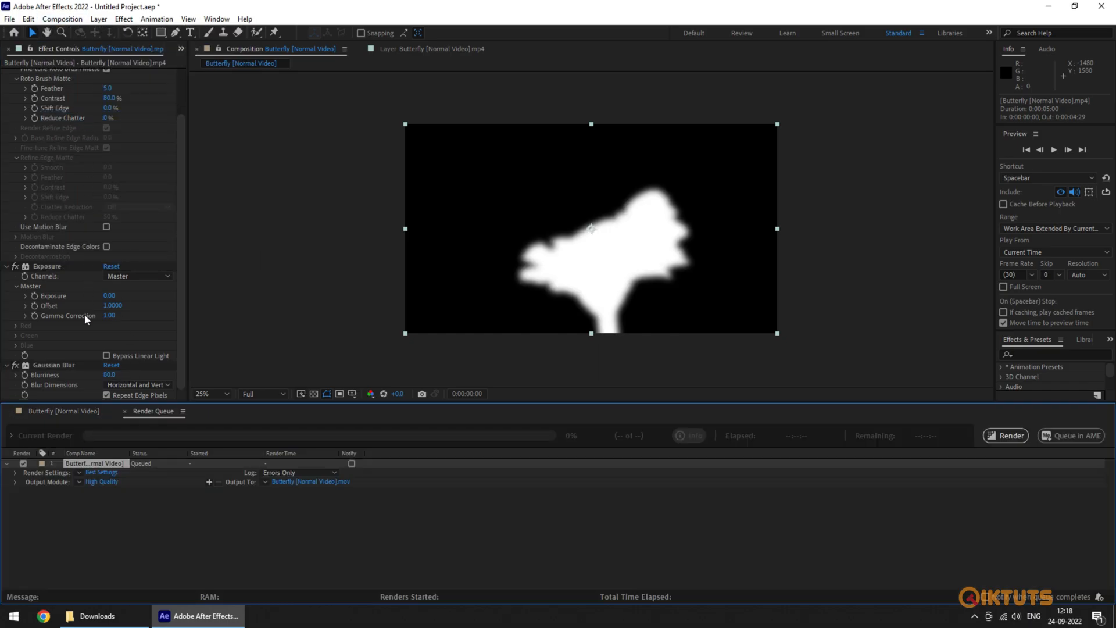
Name the render output 'Butterfly [Displace]', save it, and render the matte.
left_click(102, 482)
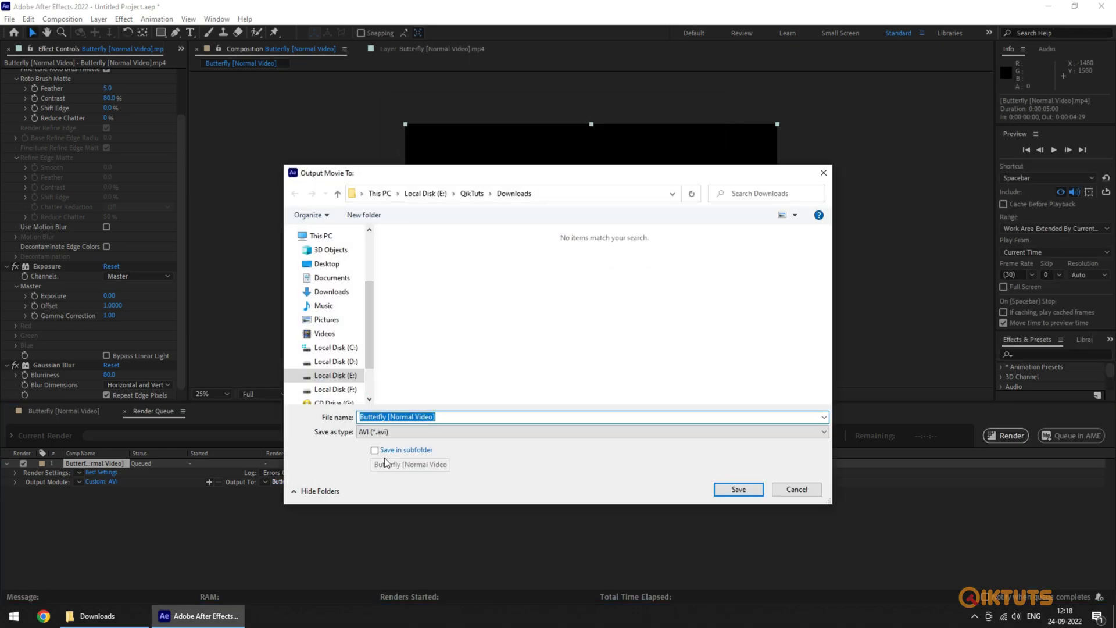
type("Butterfly [Displace")
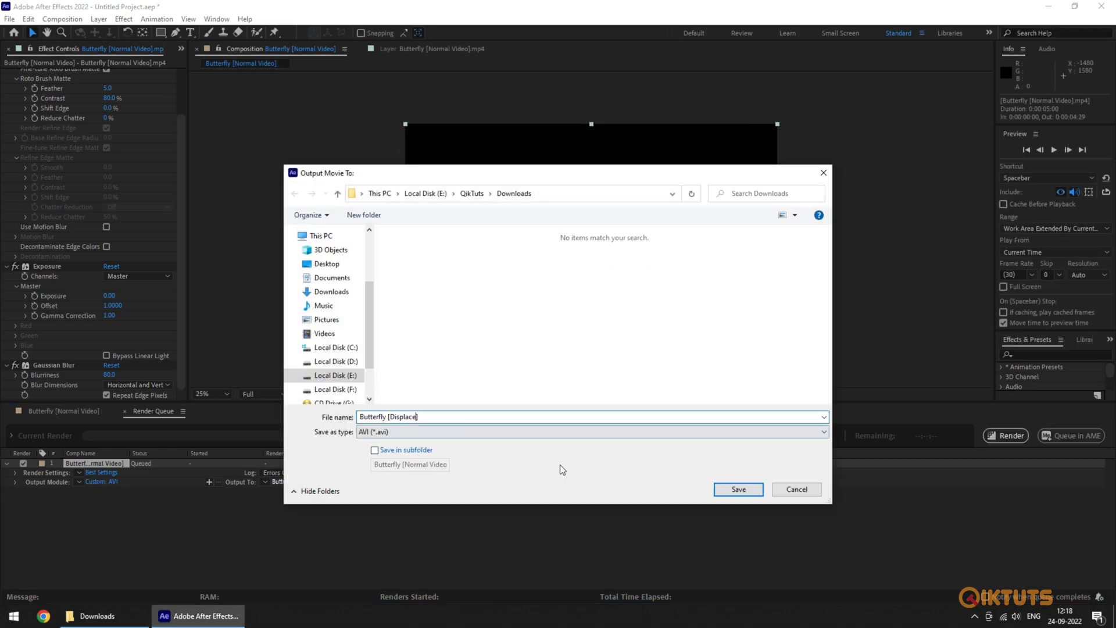
left_click(738, 489)
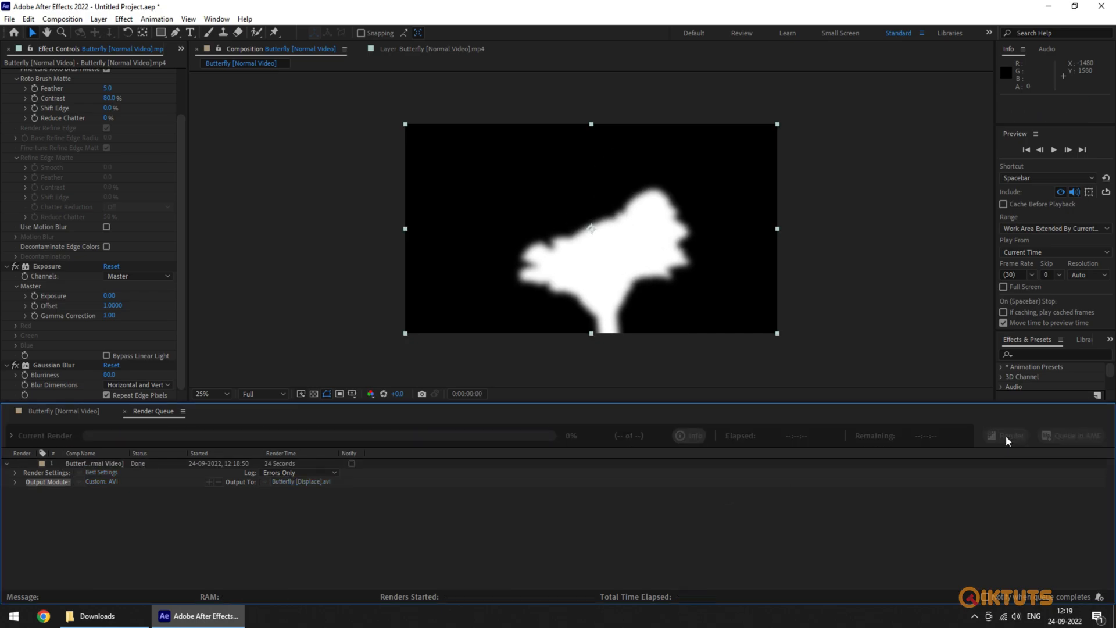
left_click(64, 411)
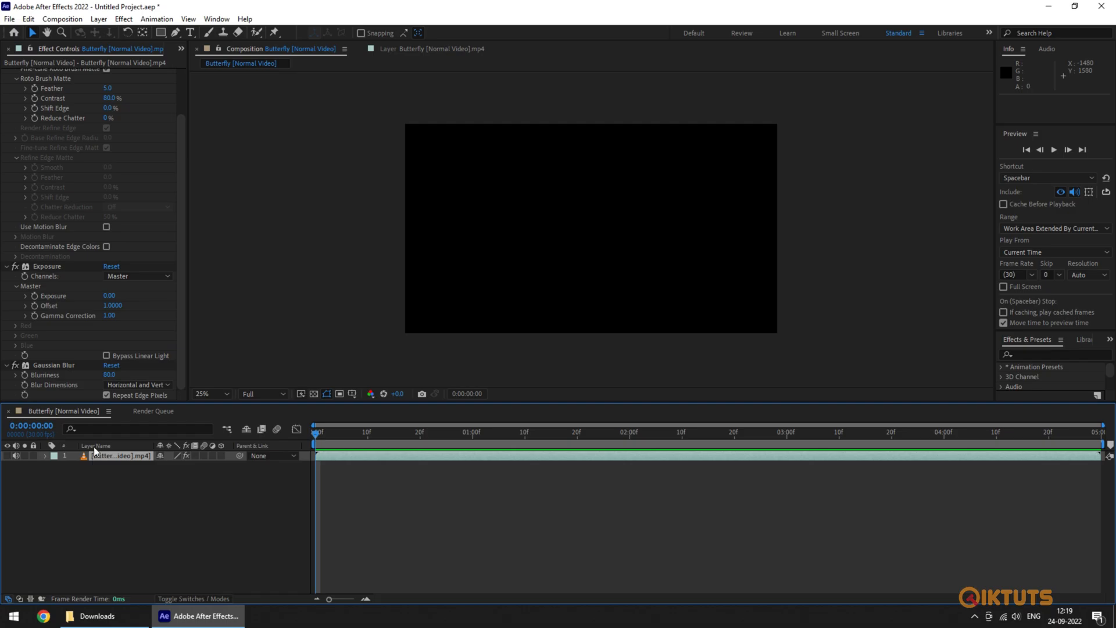
Duplicate the butterfly layer and apply Displacement Map to the top copy.
left_click(19, 48)
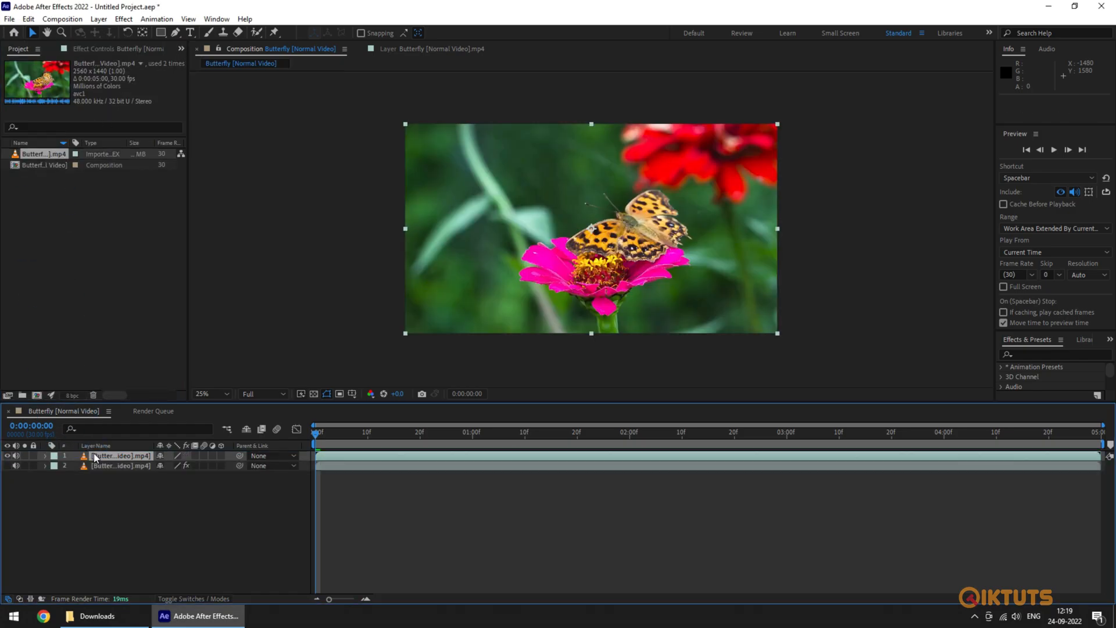
key("ctrl+v")
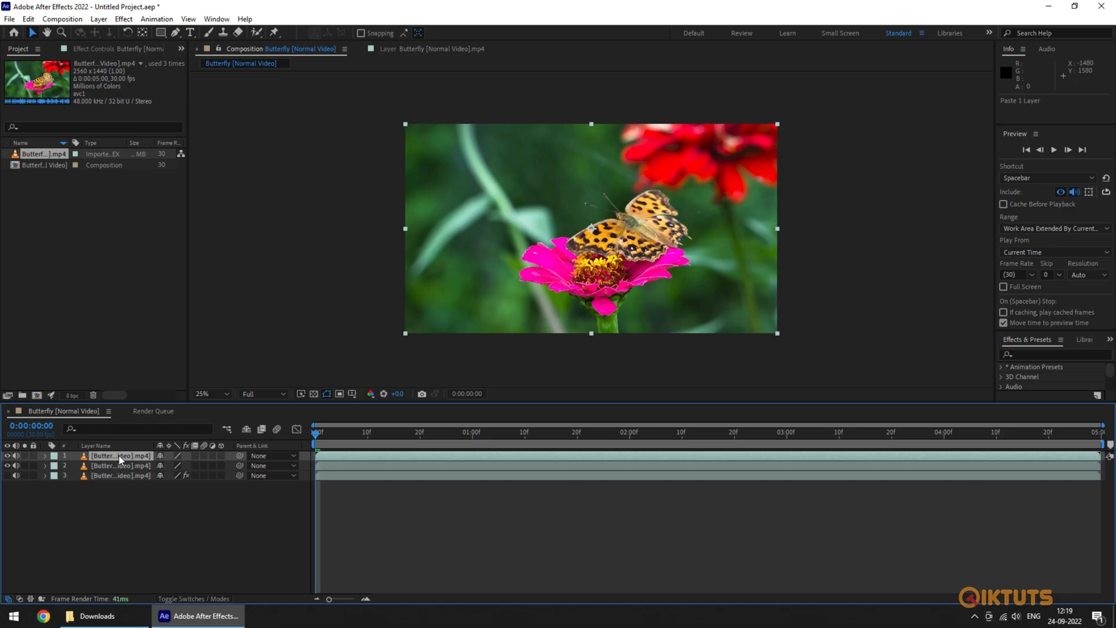
mouse_move(118, 460)
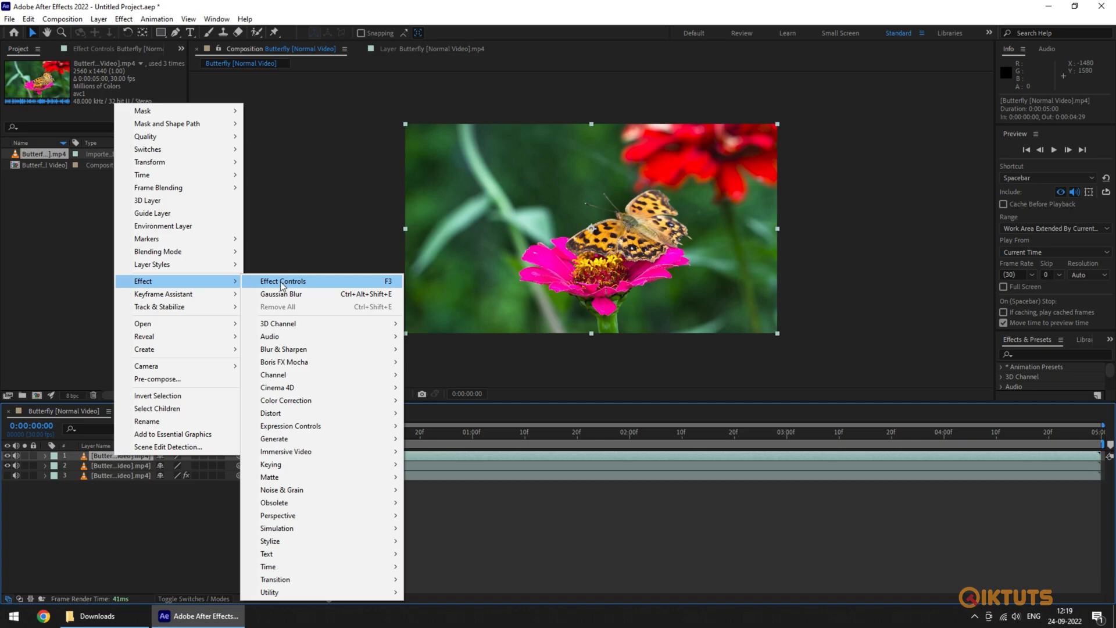
mouse_move(271, 412)
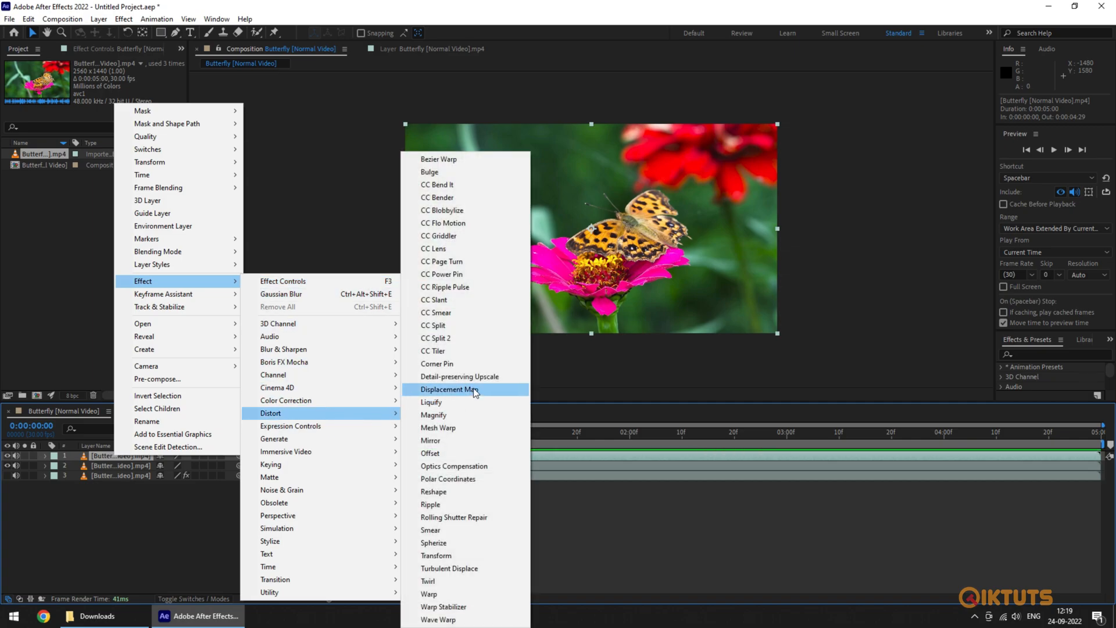
left_click(450, 389)
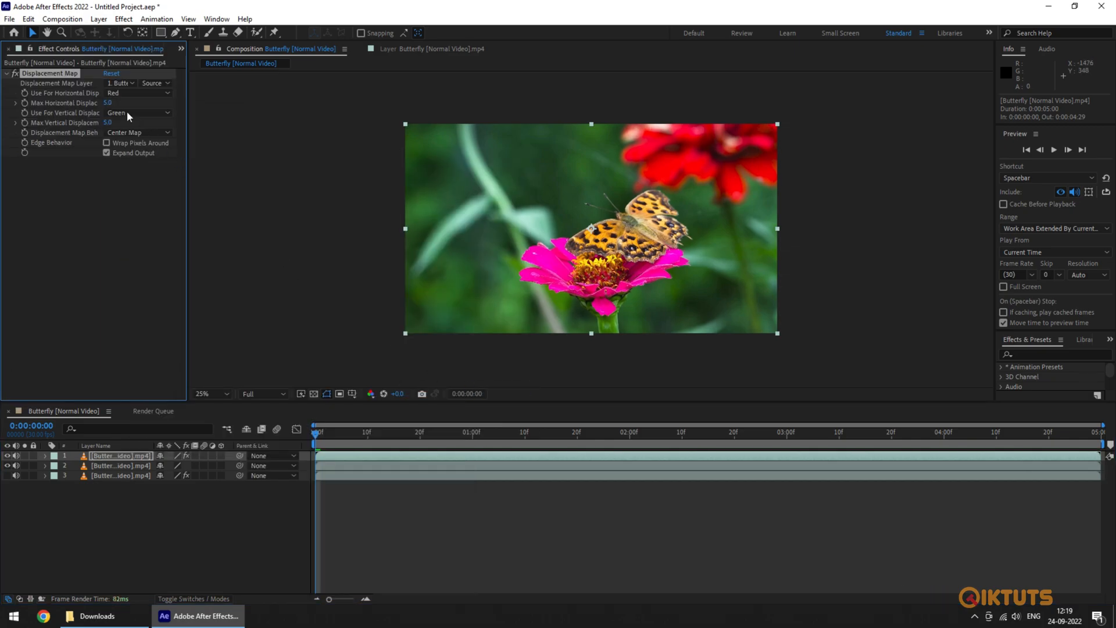
left_click(181, 48)
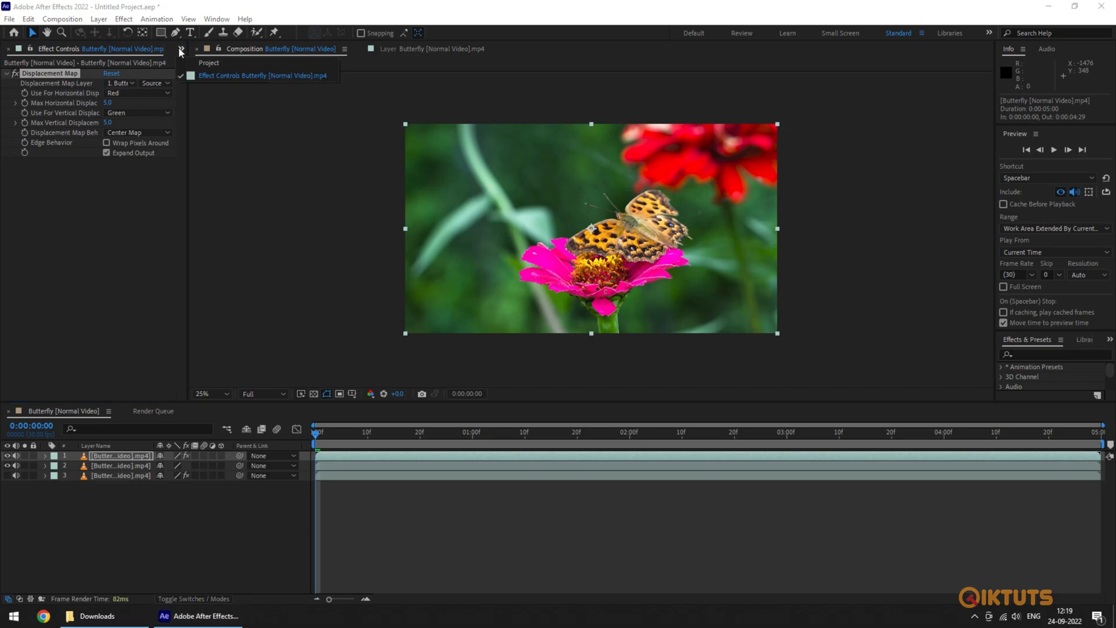
left_click(98, 616)
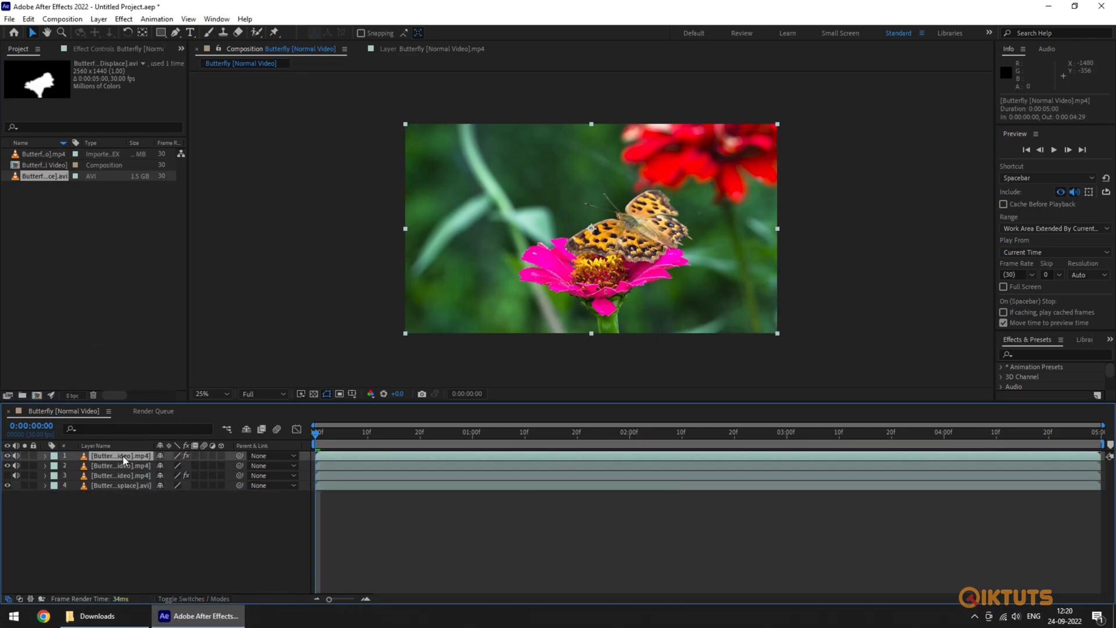
Set the Displace layer as the displacement map, with max horizontal 20 and vertical 0.
left_click(121, 82)
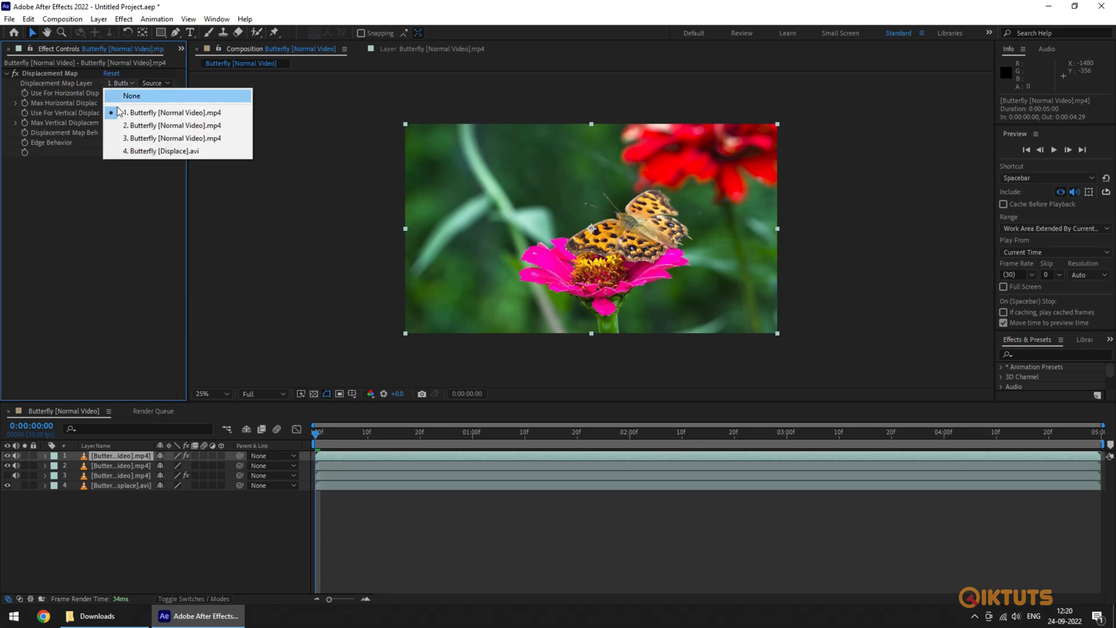
left_click(162, 150)
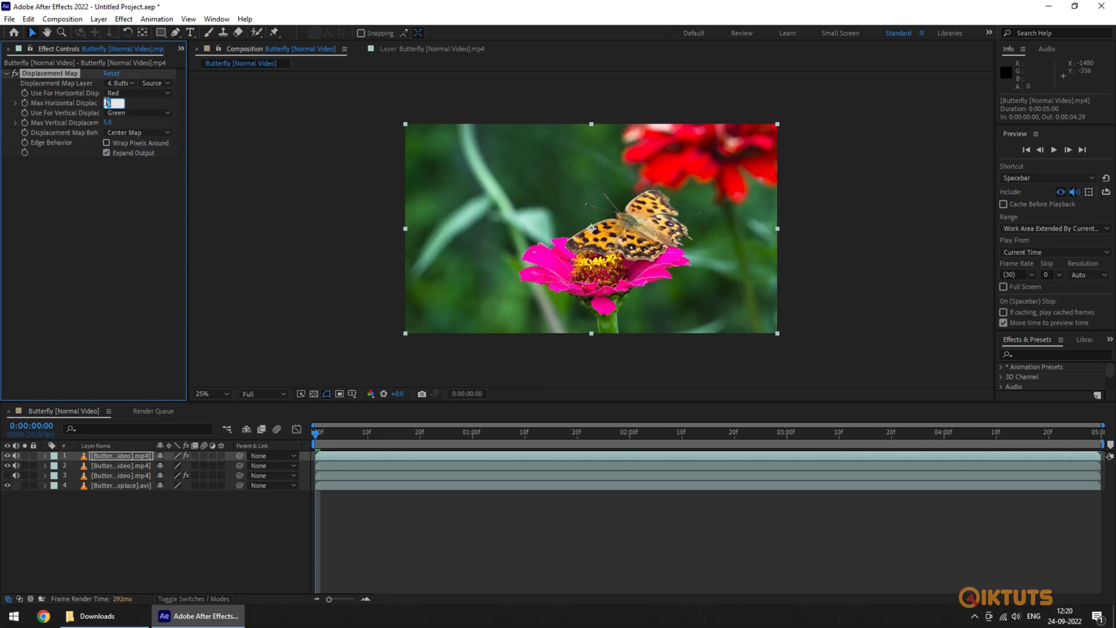
type("20")
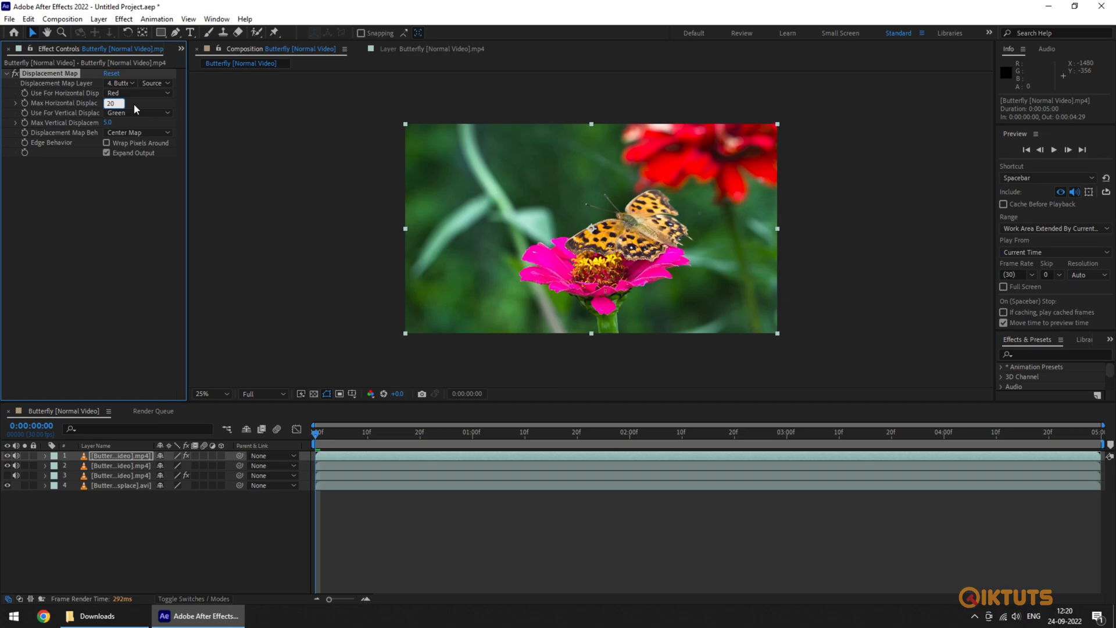
left_click(110, 121)
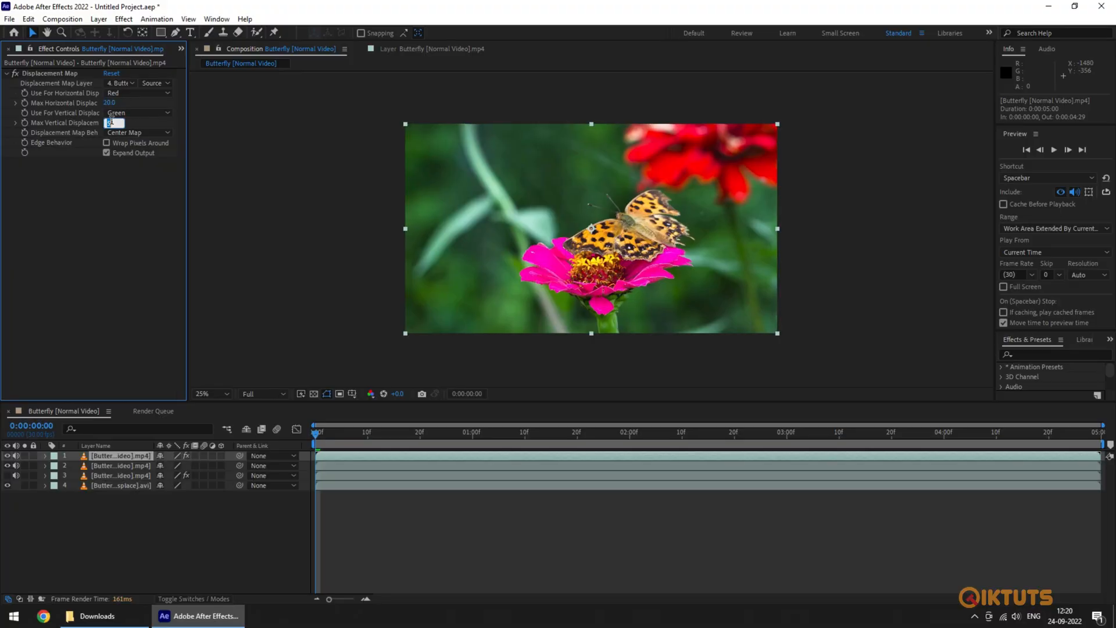
type("0.0")
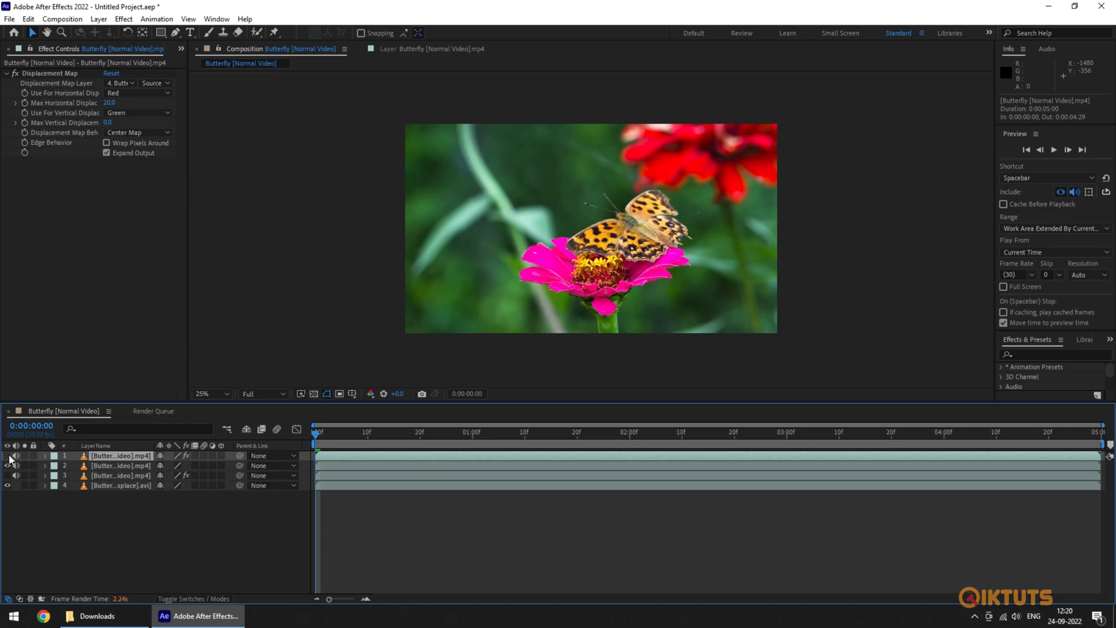
Add Set Channels to the top butterfly layer with the red channel turned off.
left_click(120, 455)
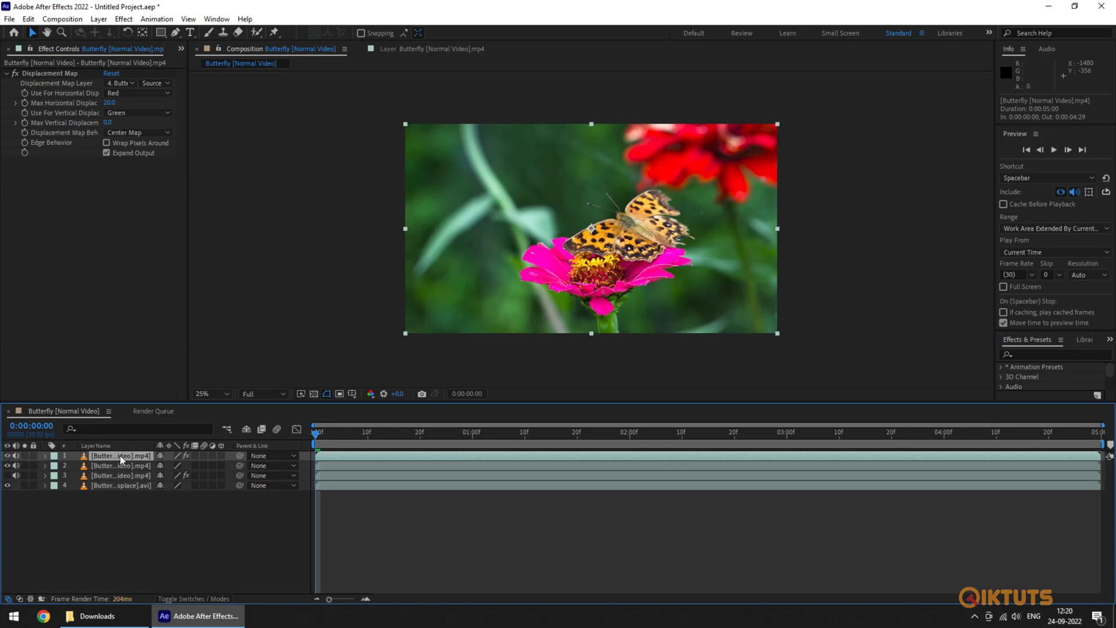
right_click(119, 456)
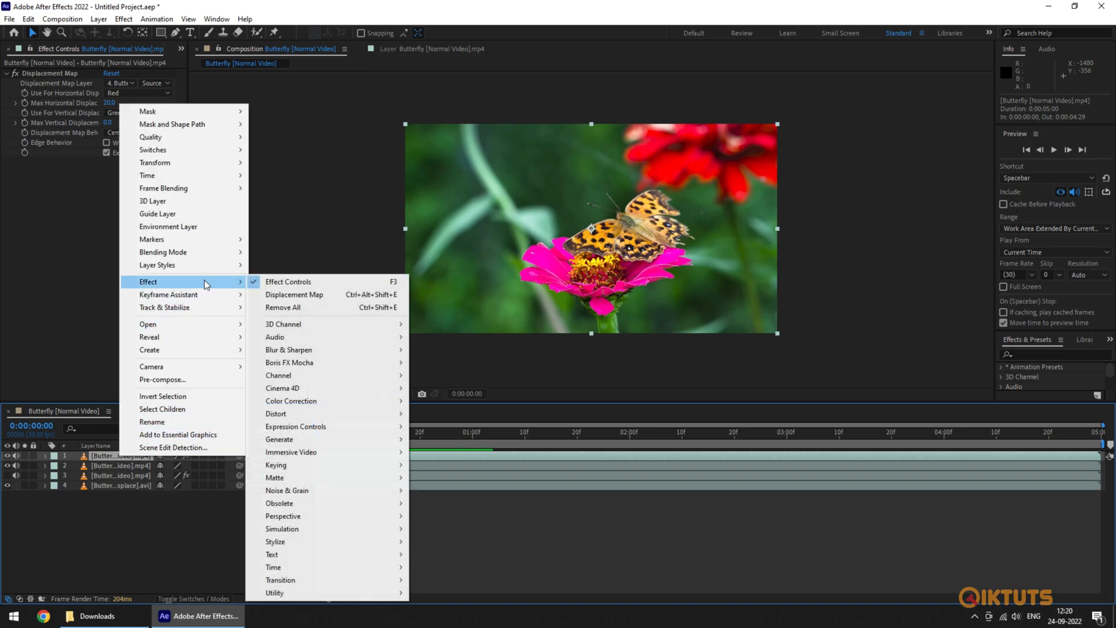
mouse_move(306, 375)
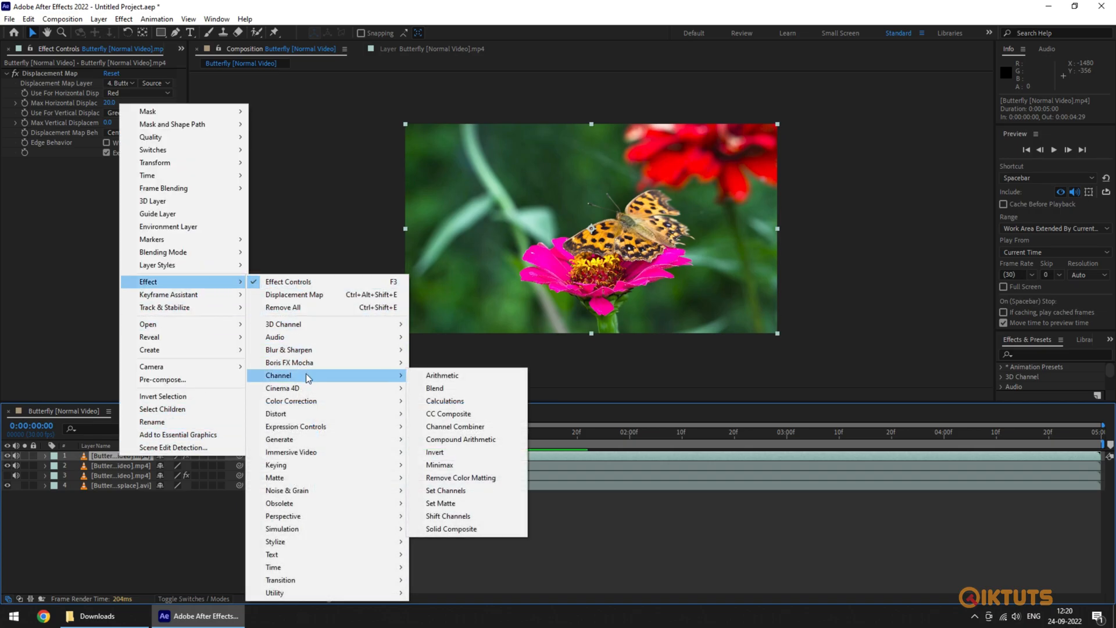
mouse_move(447, 490)
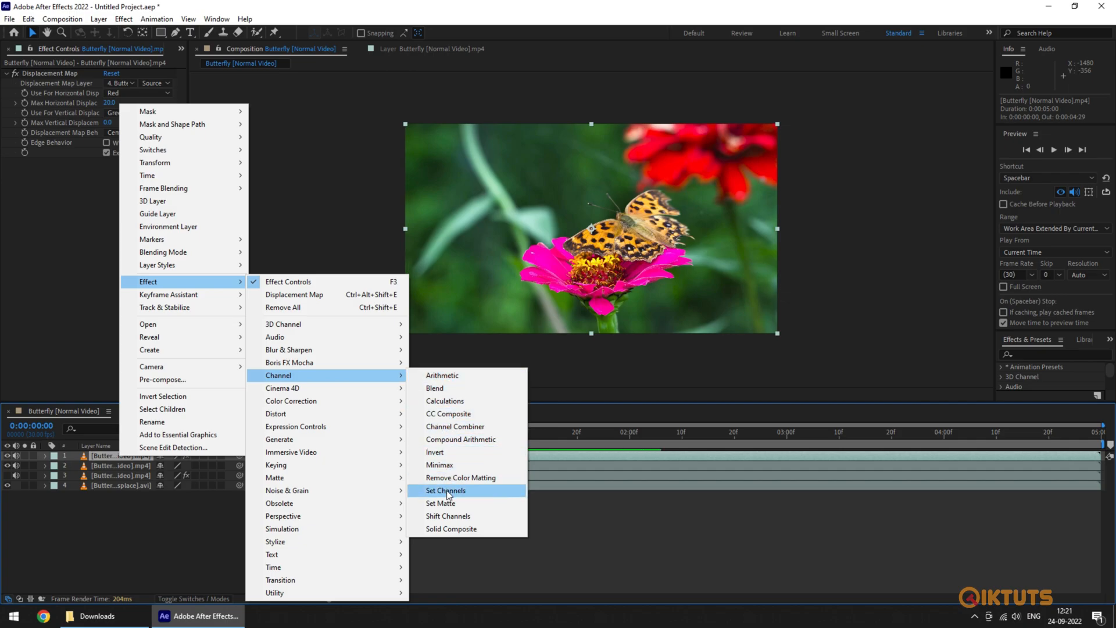
left_click(445, 491)
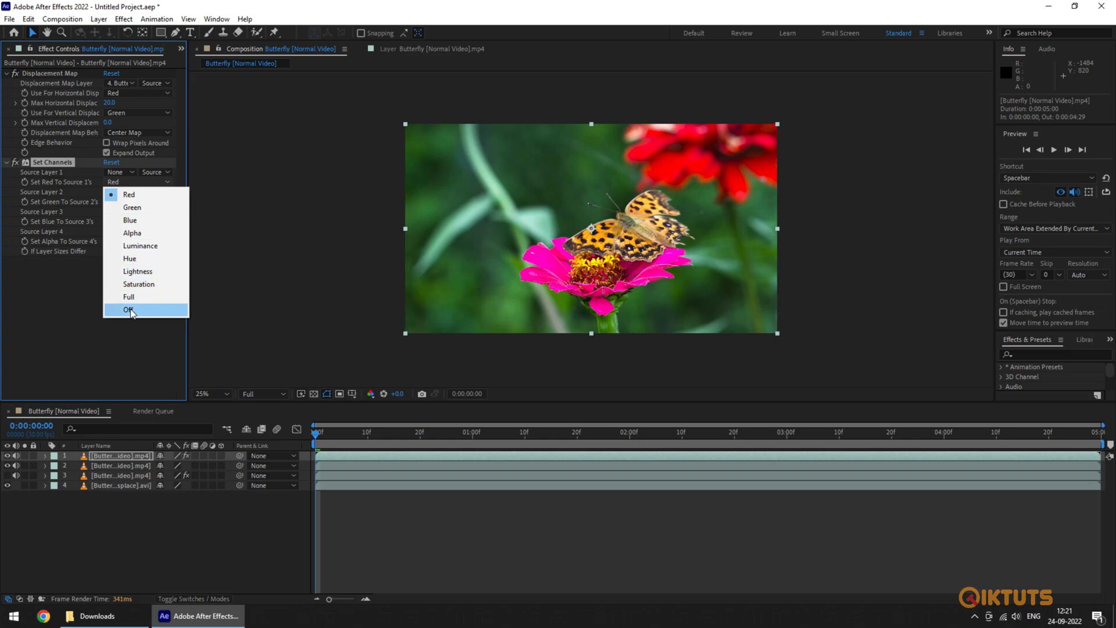
left_click(129, 309)
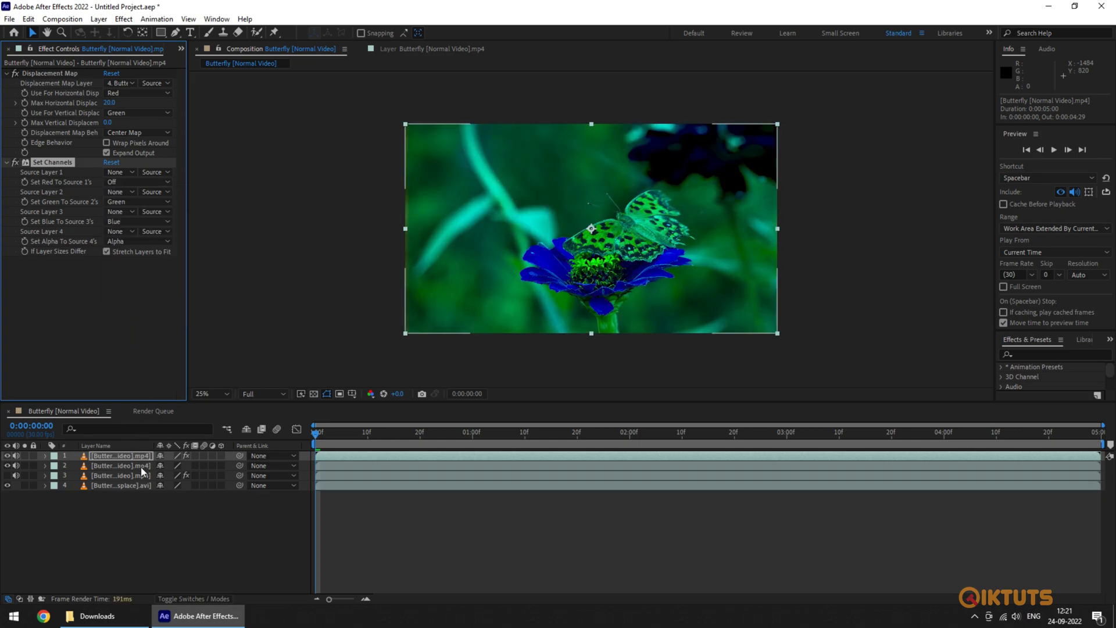
Apply Set Channels to the second butterfly layer, then bring up the top layer's blending options.
right_click(118, 465)
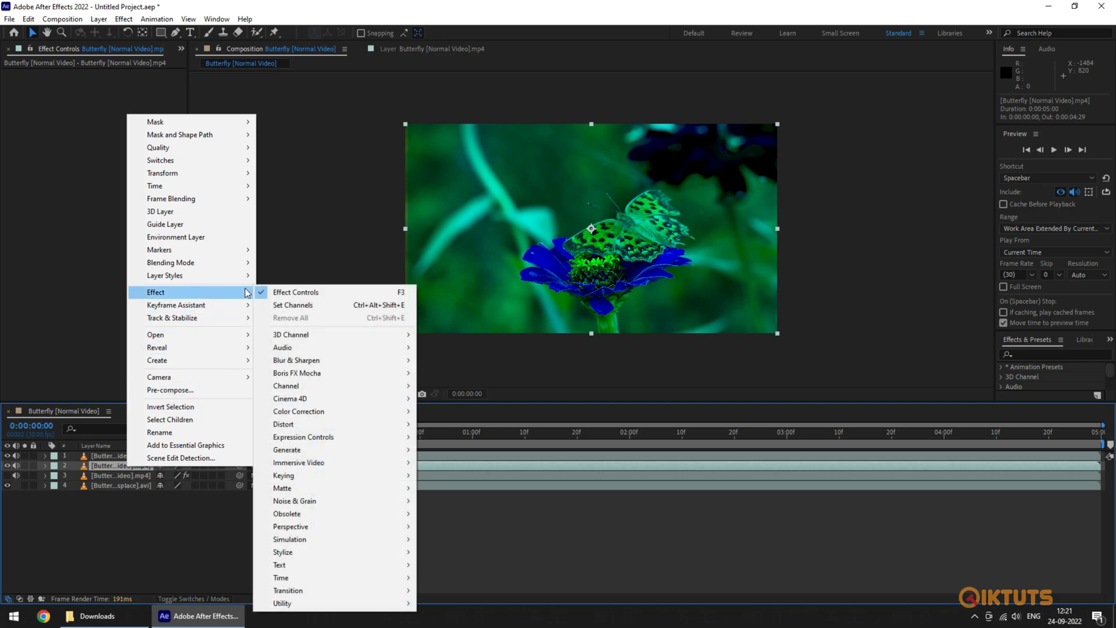
mouse_move(292, 305)
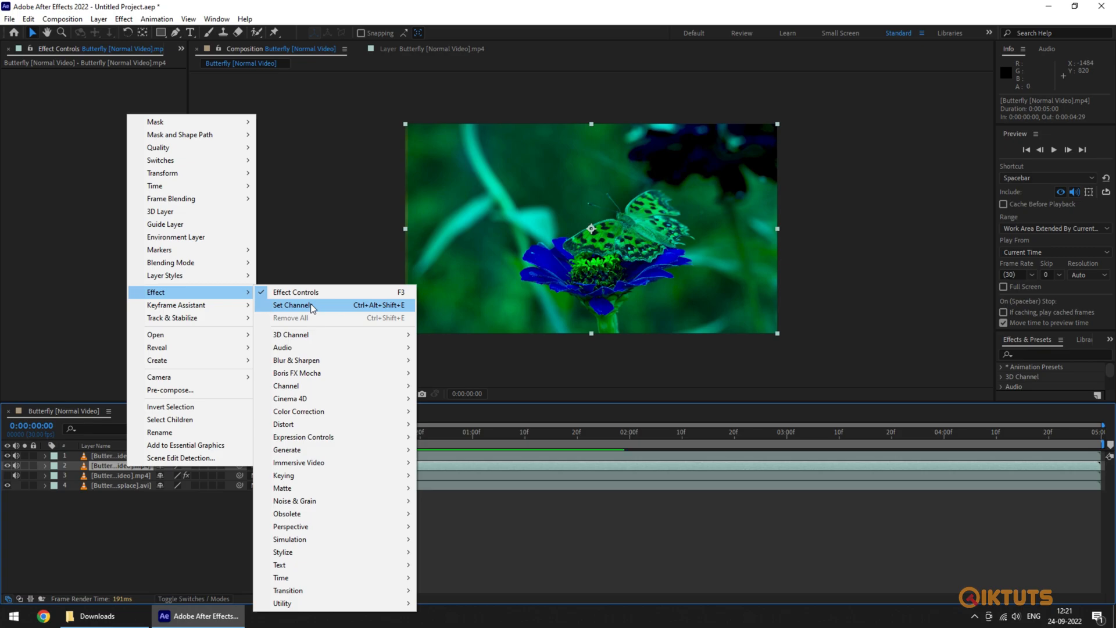
left_click(290, 305)
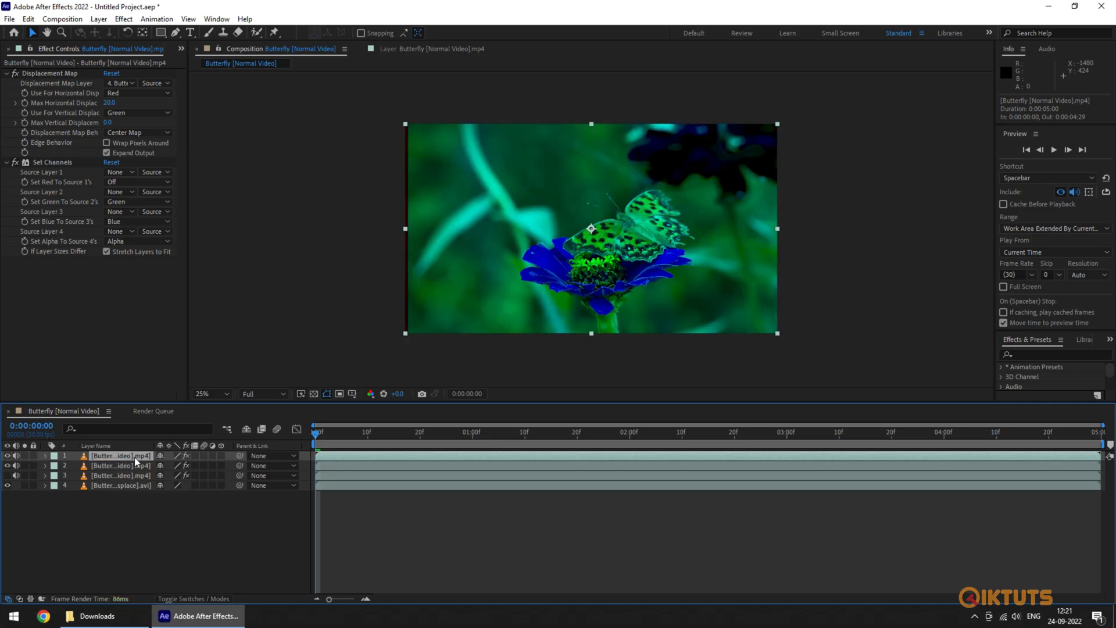
right_click(120, 456)
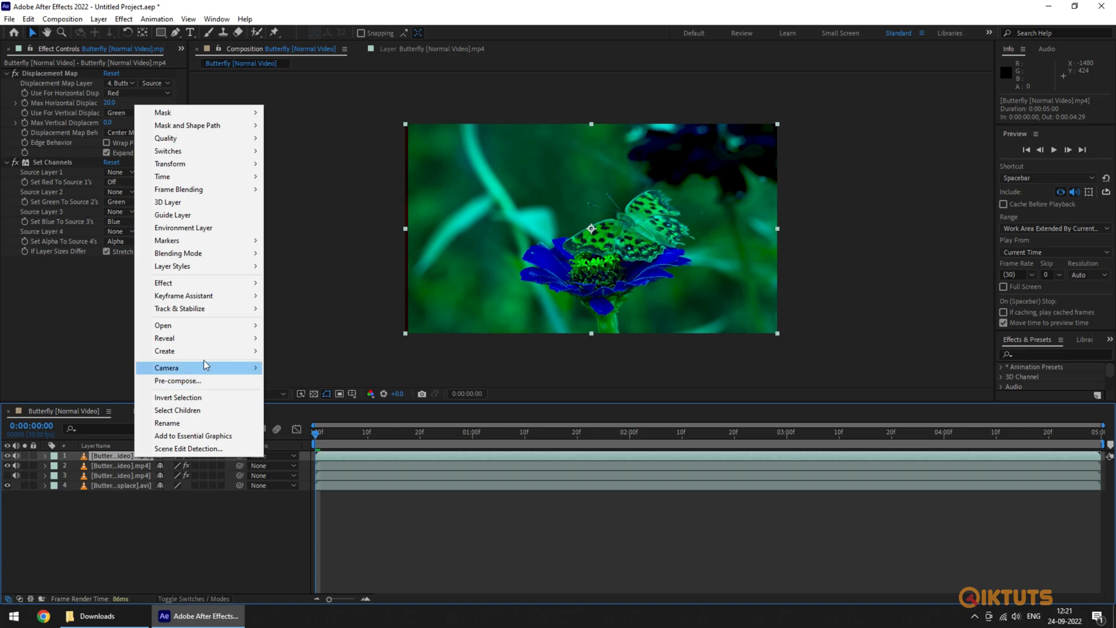
mouse_move(177, 253)
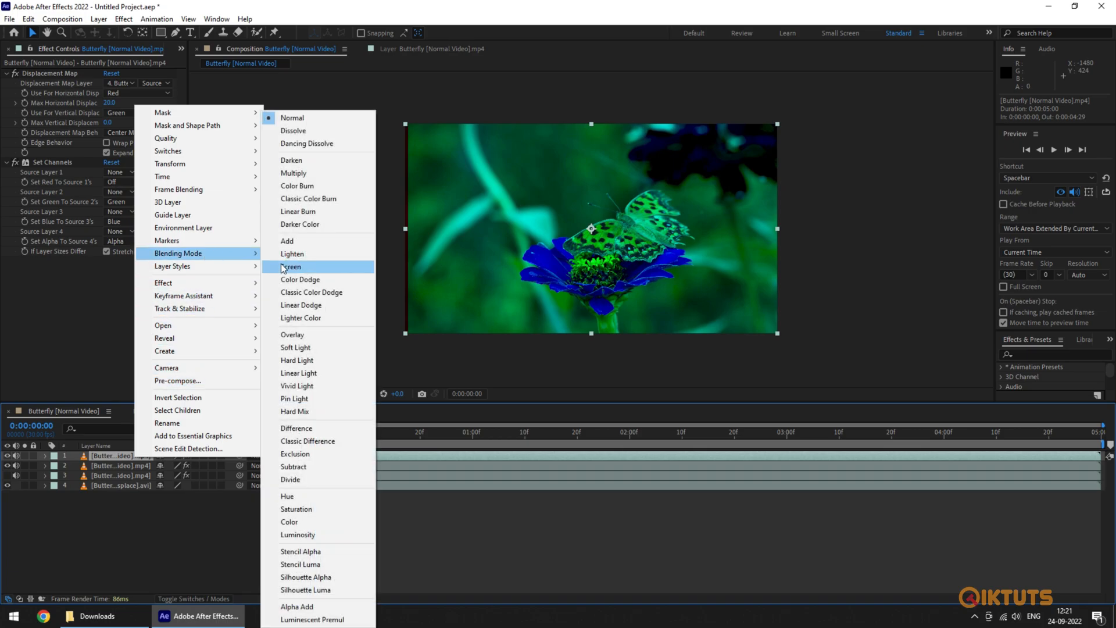